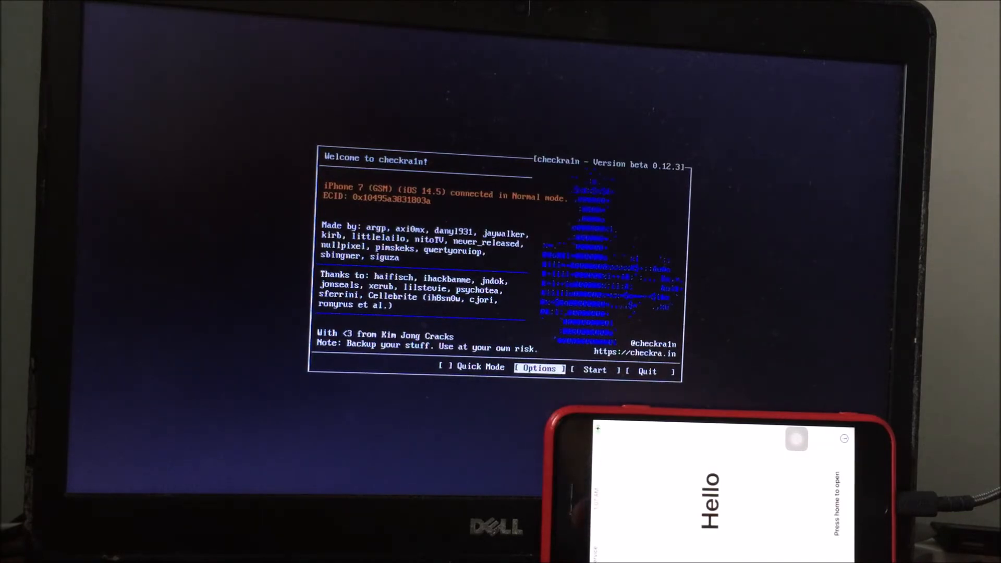
Enable the Skip A11 BPR check option in the checkra1n options screen and return
left_click(538, 367)
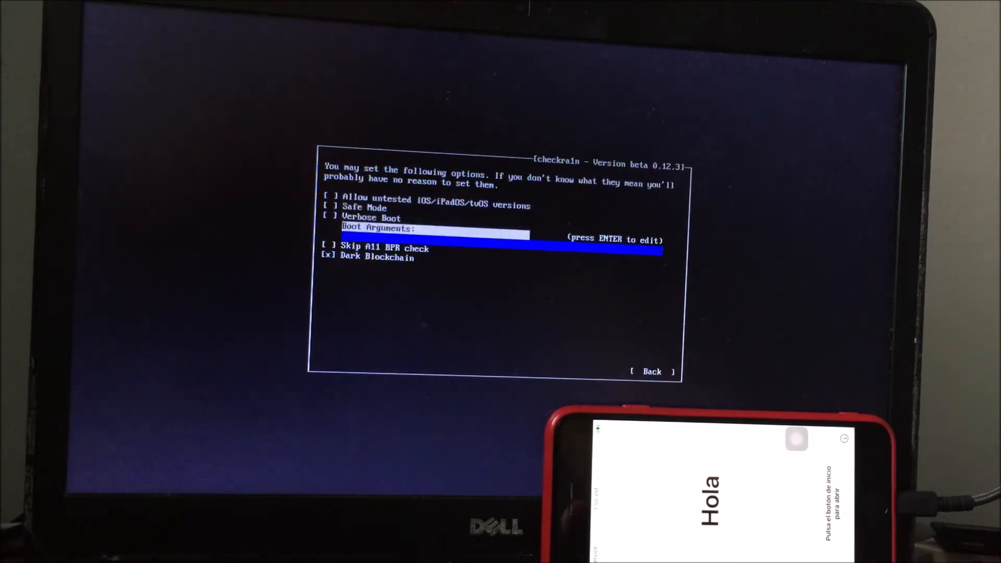
key("Down")
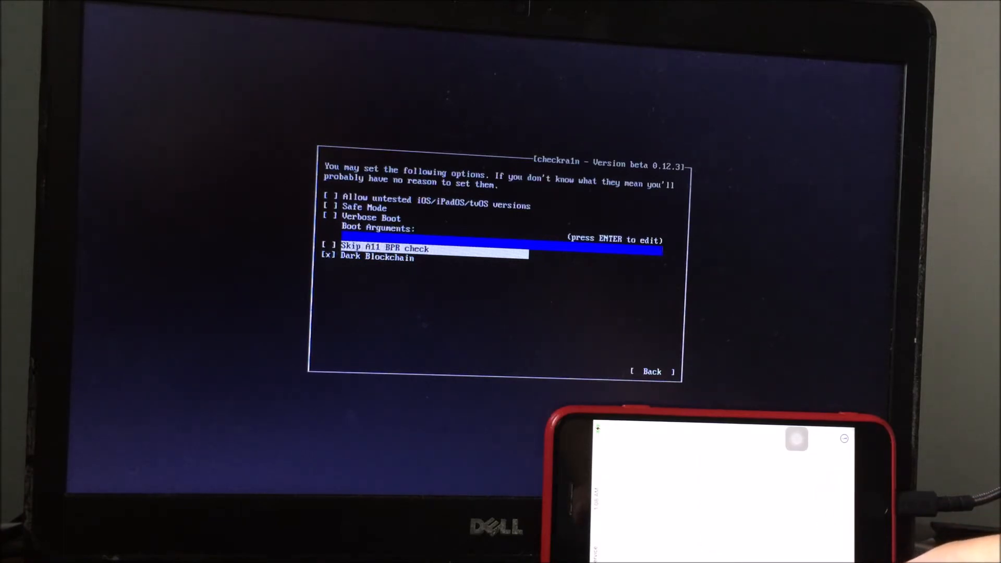
key("space")
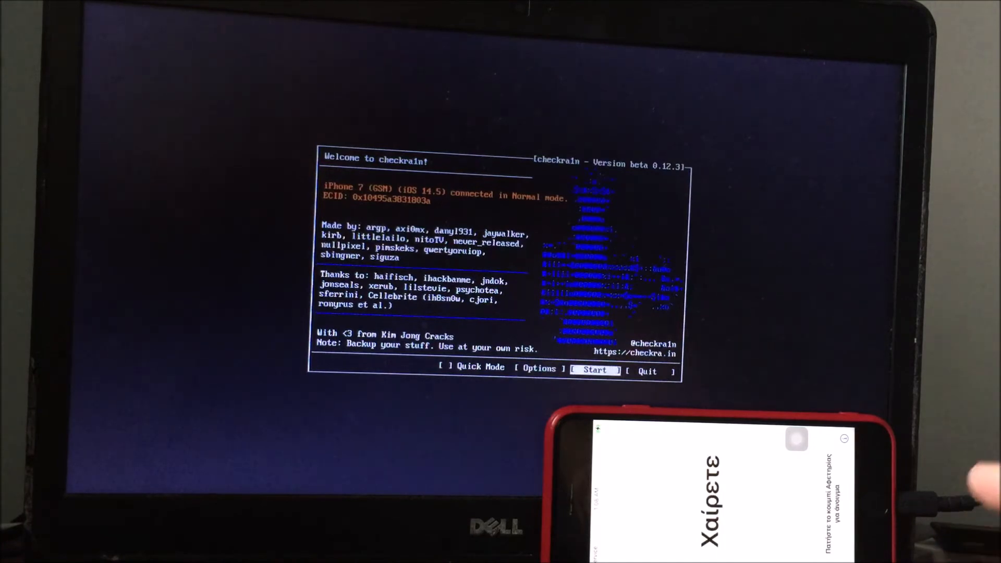
Start the jailbreak and continue past the DFU explanation so the iPhone enters recovery mode
left_click(593, 370)
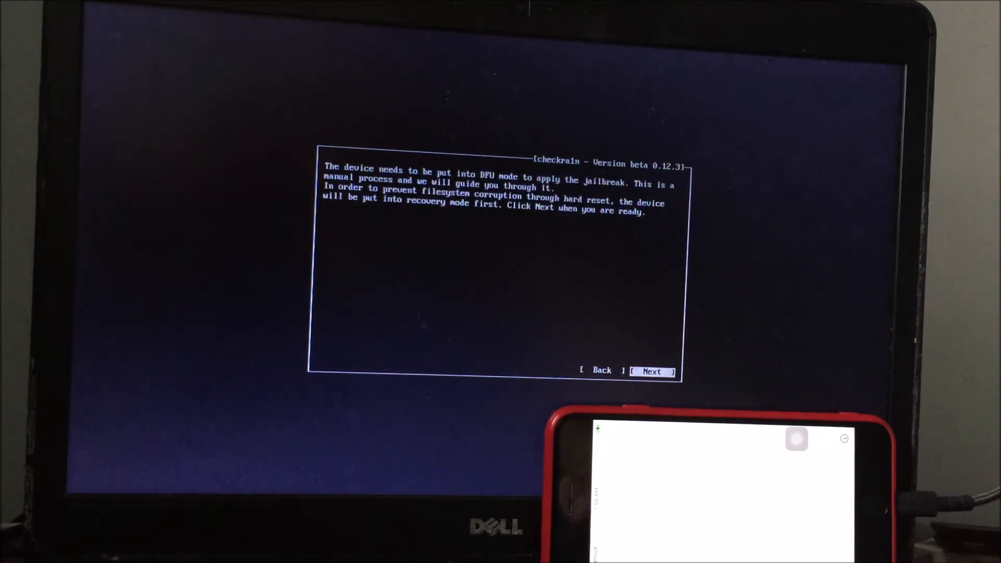
left_click(651, 371)
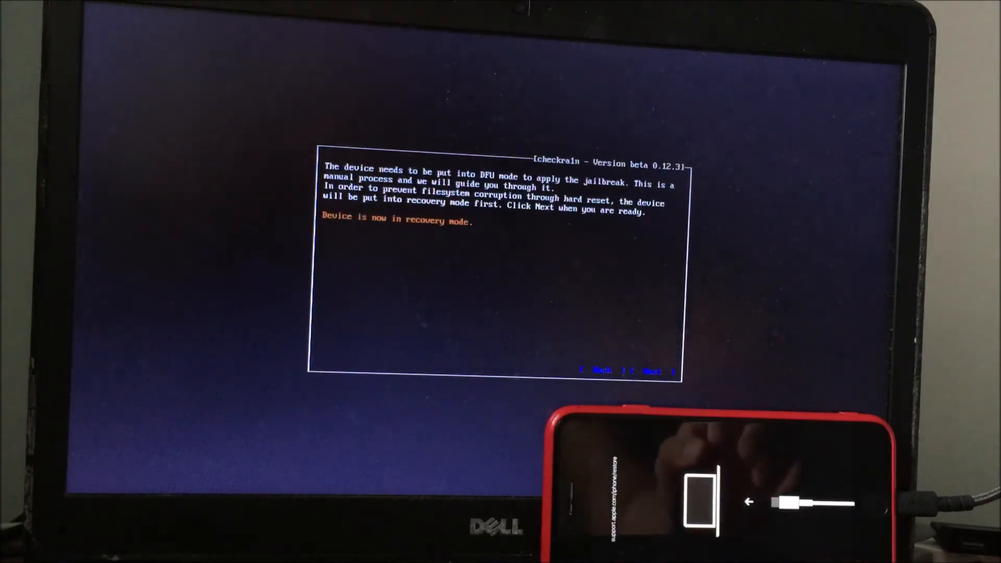
Proceed through the DFU steps until checkra1n reports All Done, then return to the welcome screen
left_click(645, 372)
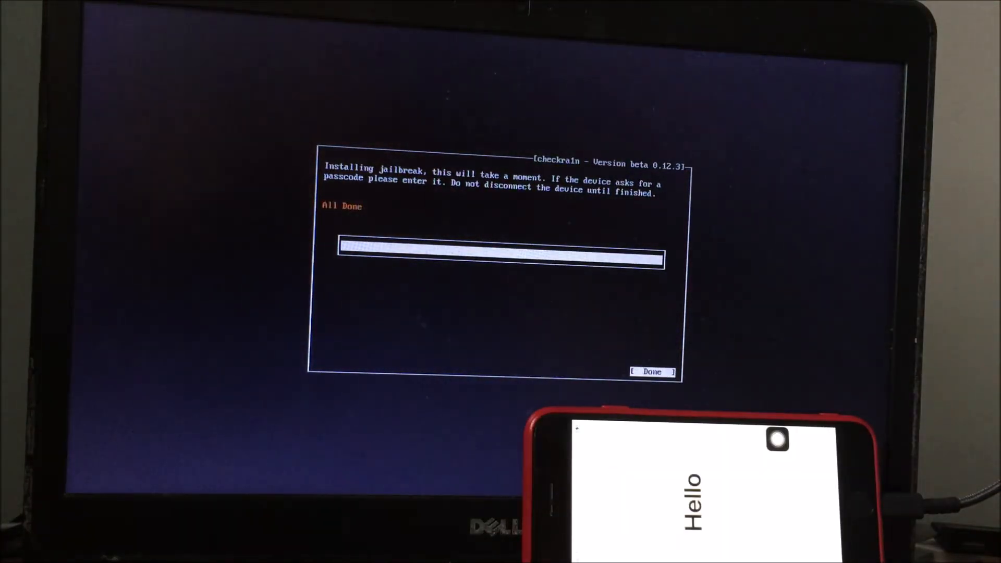
left_click(651, 372)
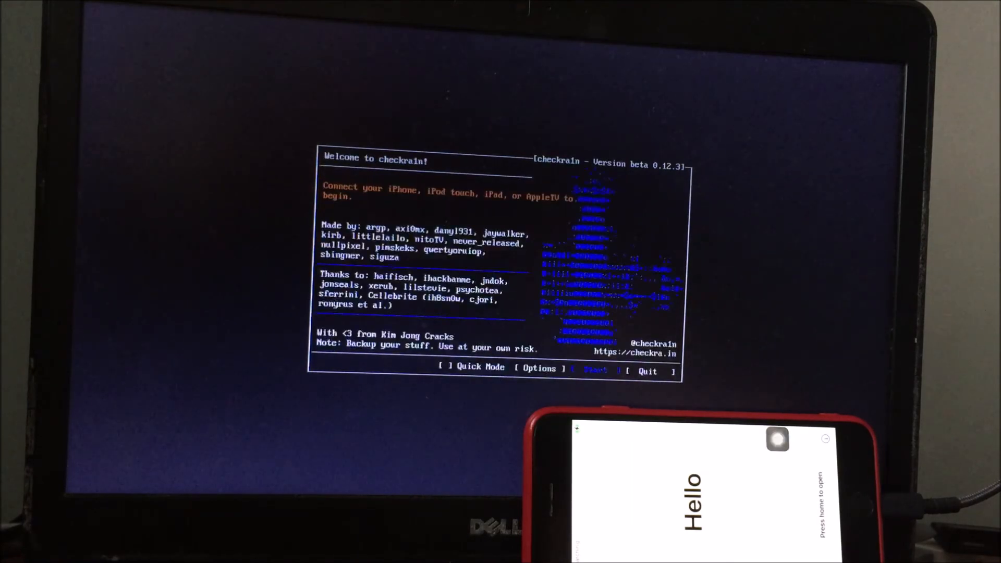